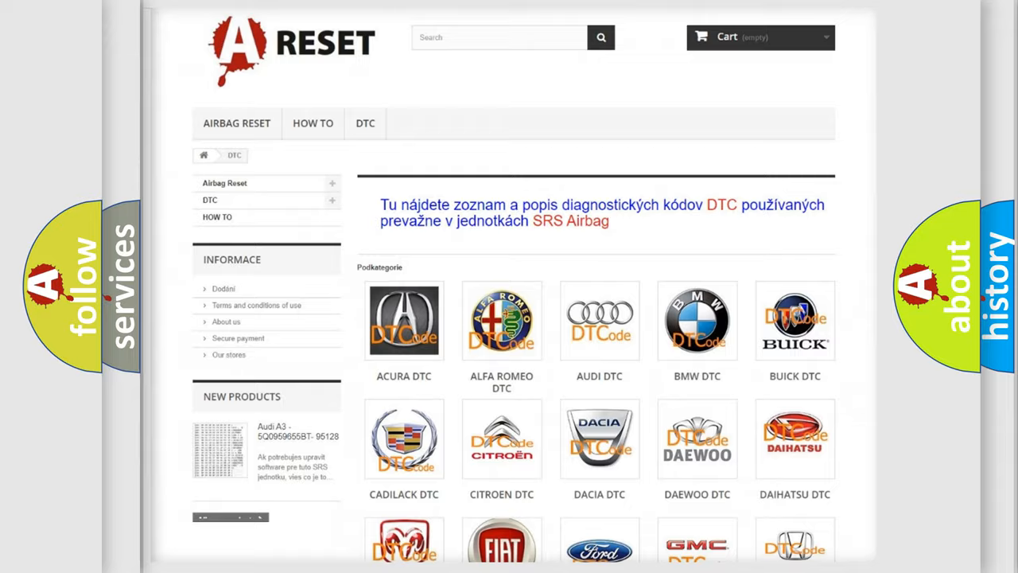
Choose Jeep from the car-brand DTC catalogue and browse its trouble-code list.
scroll("down", 3)
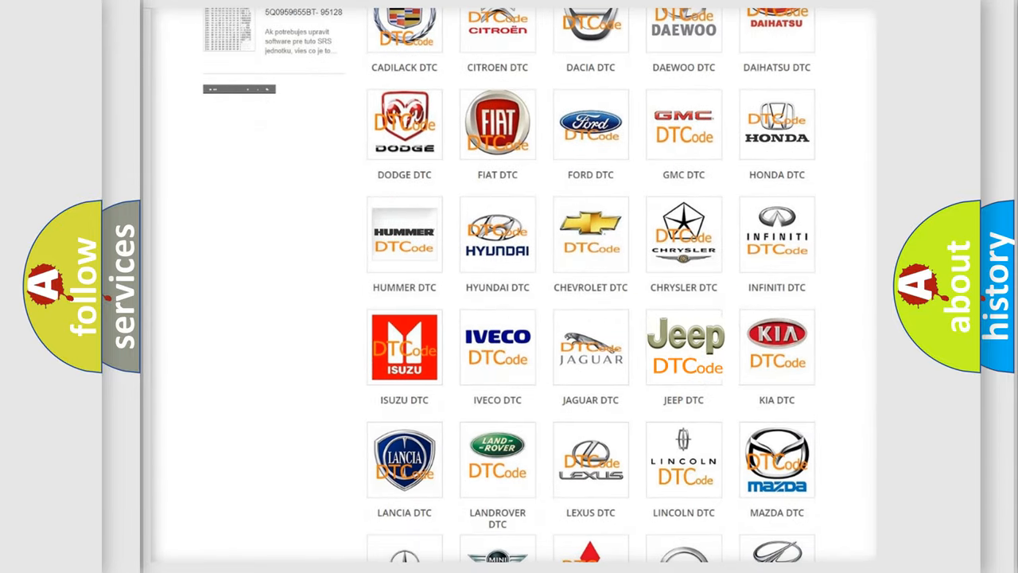
left_click(685, 346)
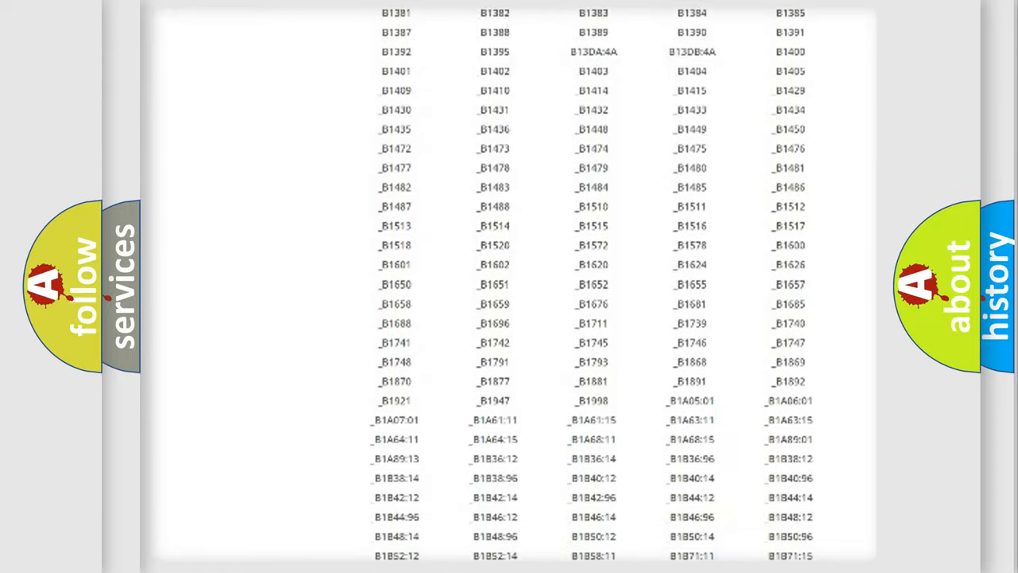
scroll("up", 3)
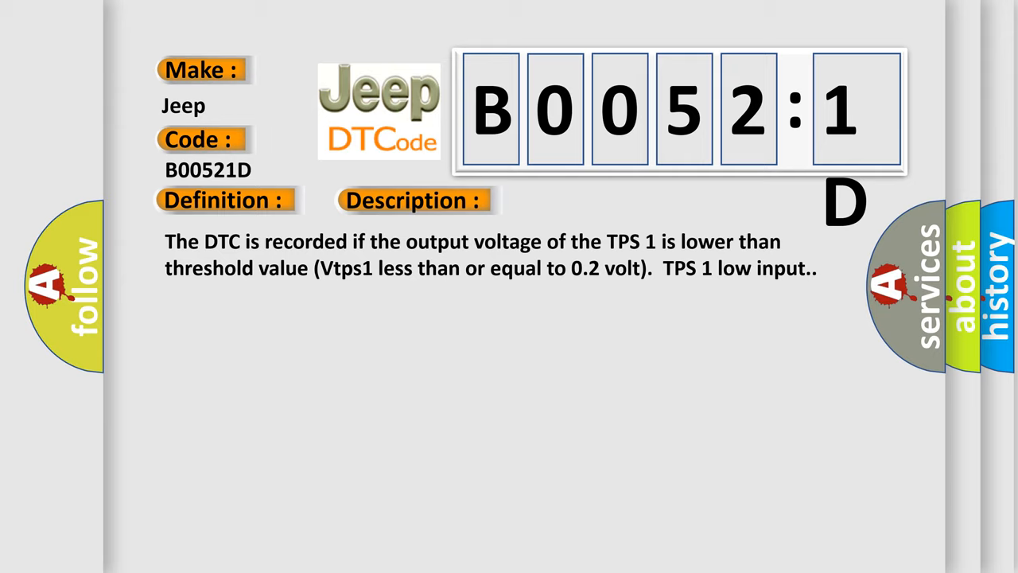
Advance the B00521D slide to bring in the Cause heading about a TPS circuit fault.
left_click(585, 201)
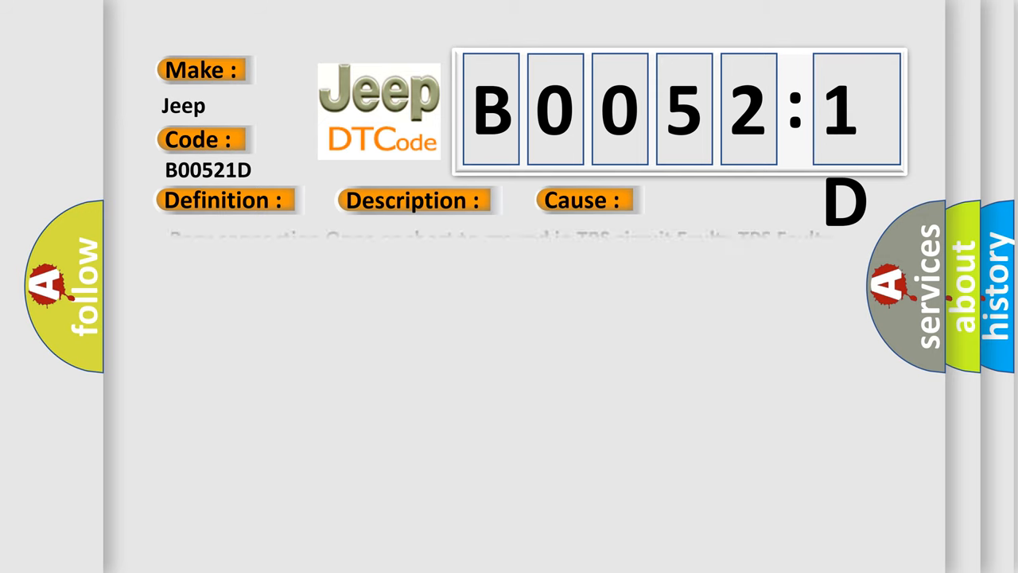